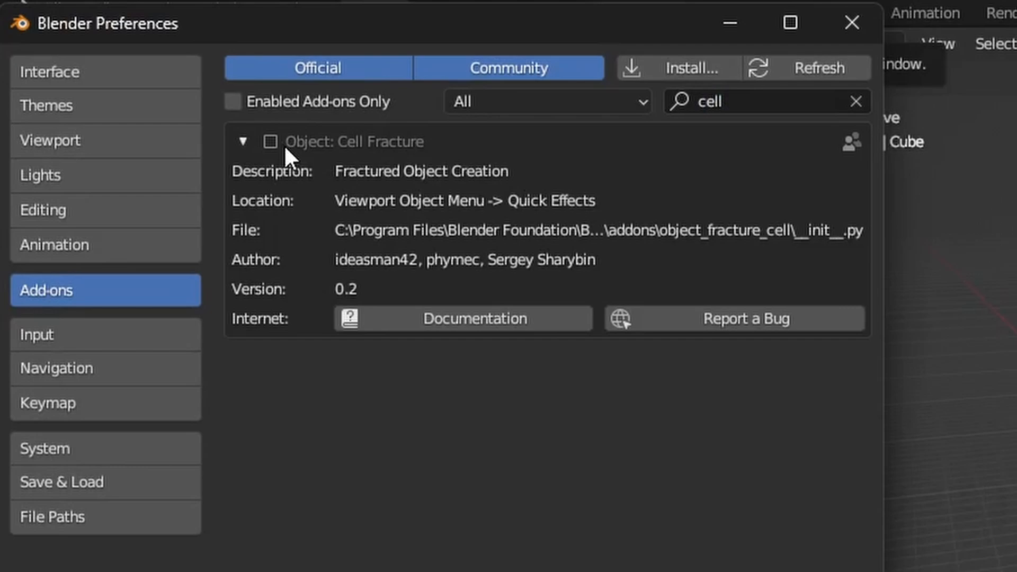
Enable the Cell Fracture add-on and set the cube's particle system to emit from Volume with a changed distribution
click(851, 22)
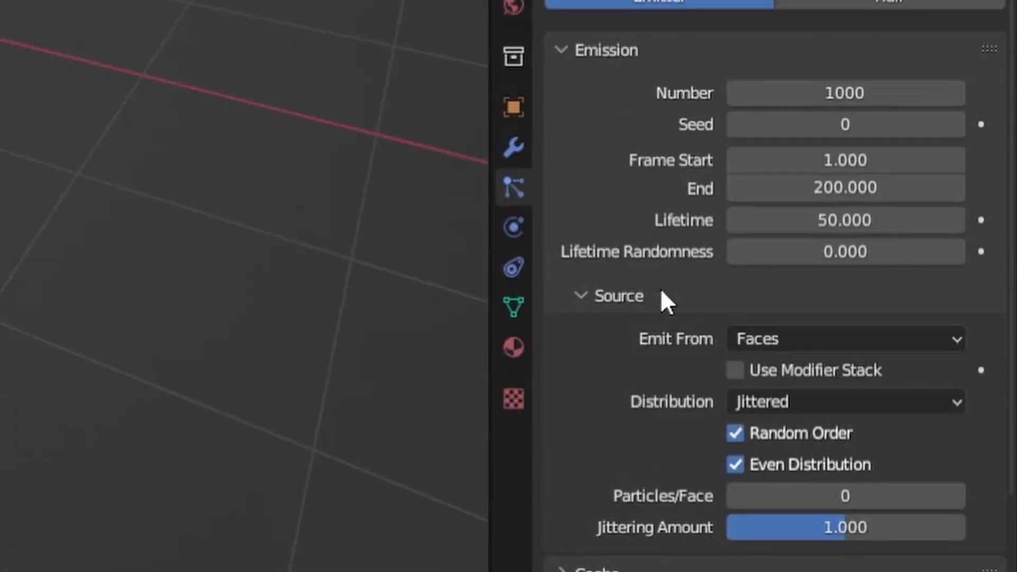
click(843, 339)
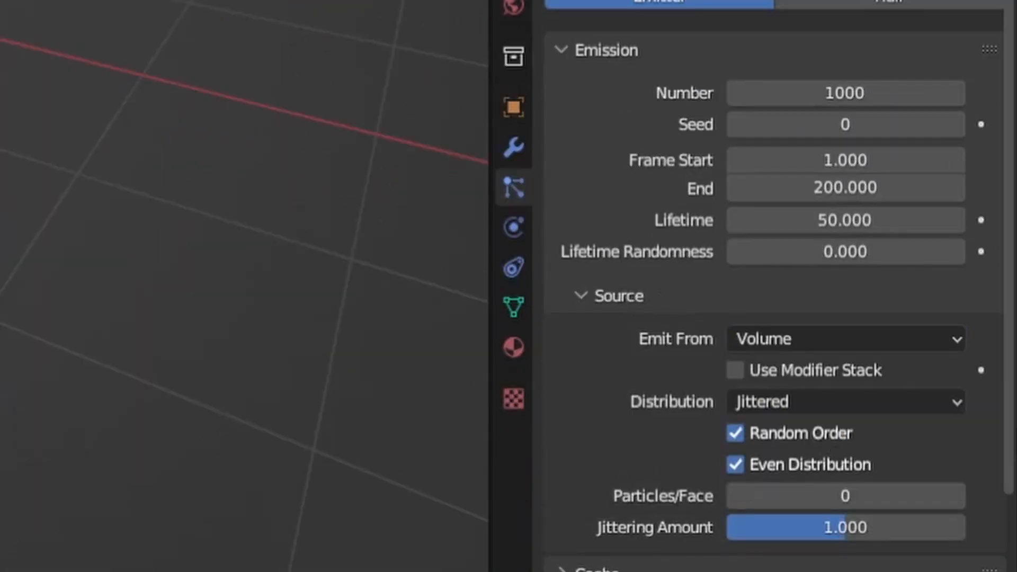
click(843, 401)
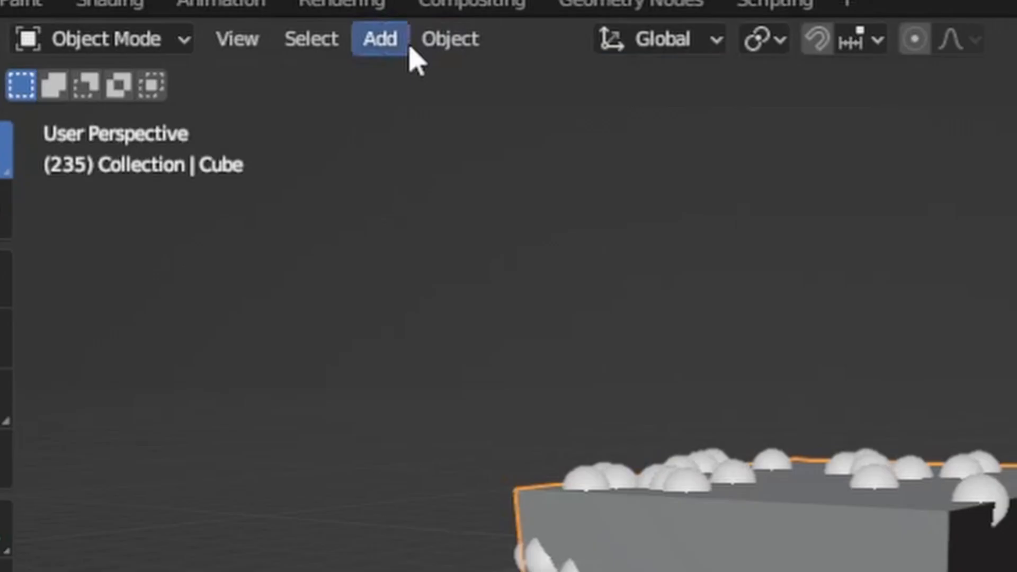
Run Cell Fracture on the cube from its own particles with recursion 2 into a fractures collection
click(451, 39)
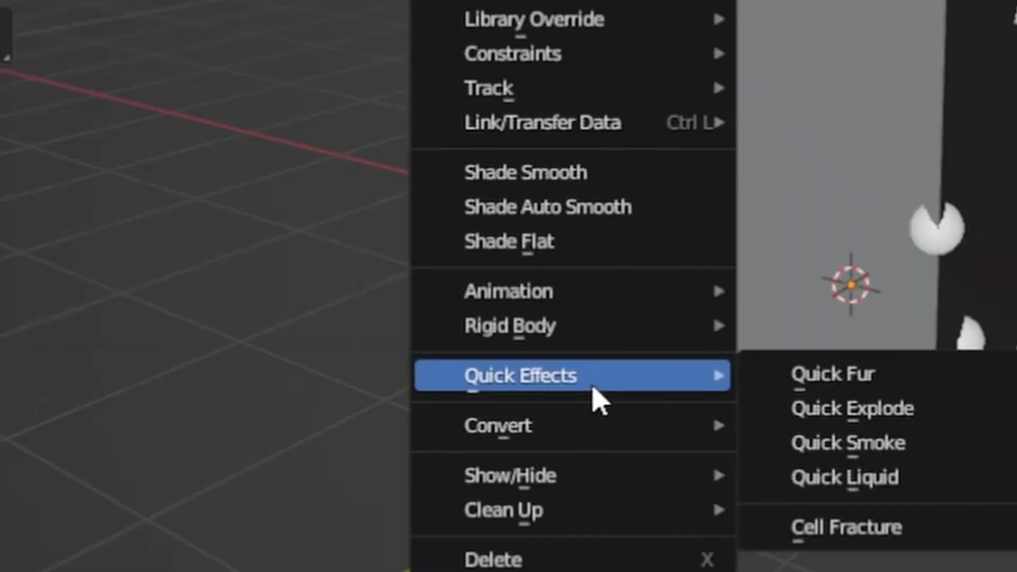
click(845, 528)
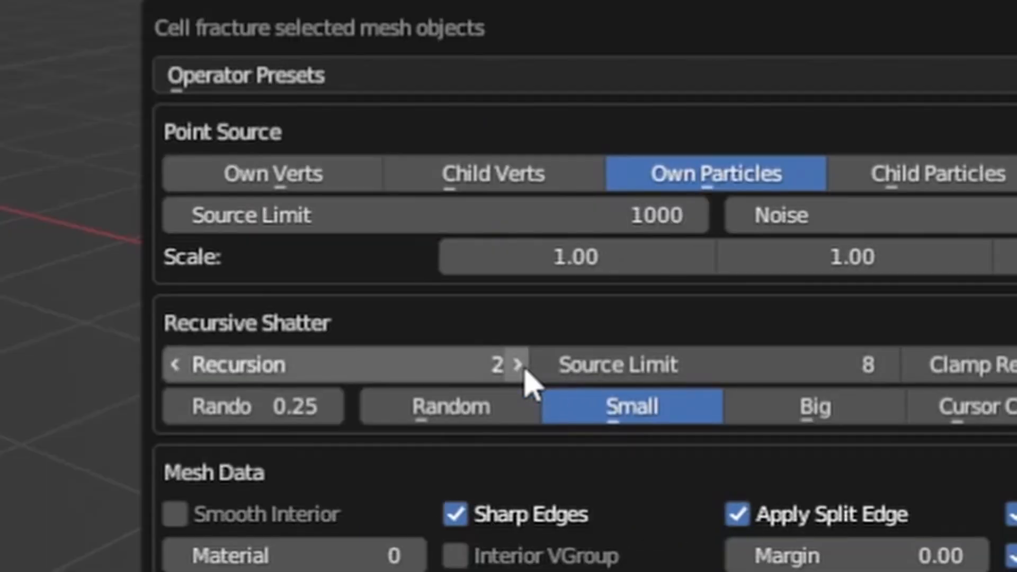
click(447, 407)
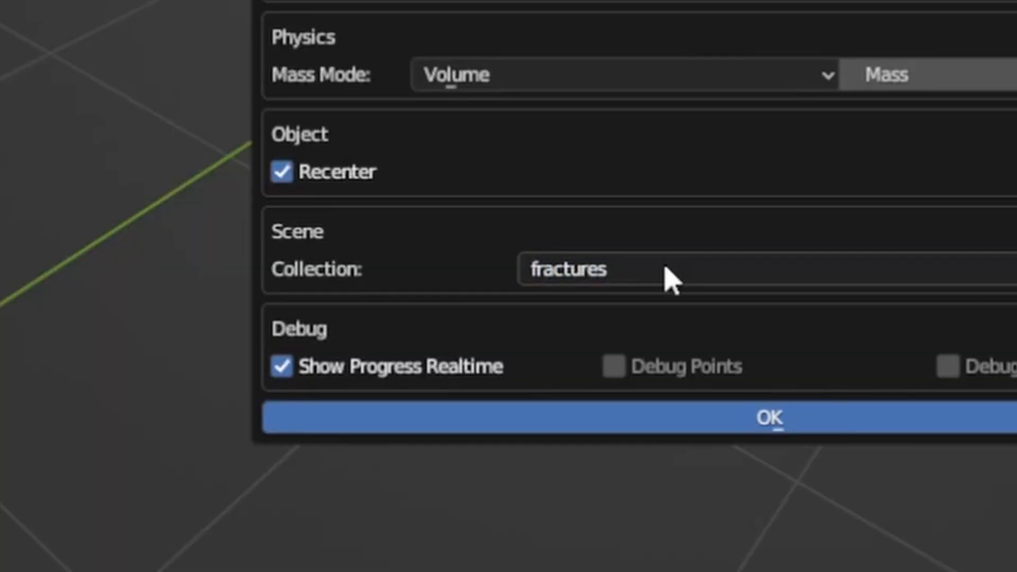
click(768, 419)
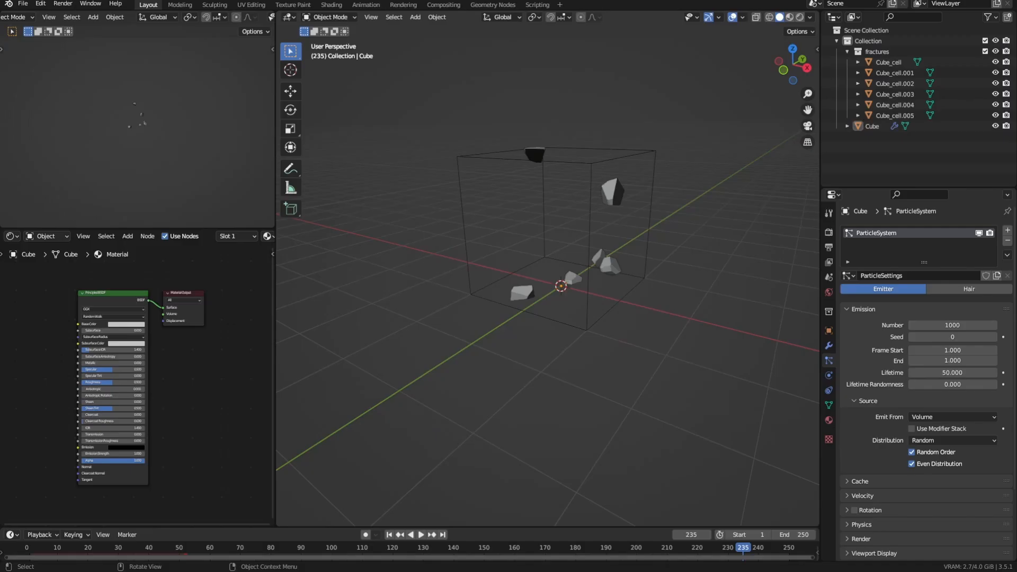
Make all fractured pieces active rigid bodies and bring up the Calculate Mass material presets
click(421, 534)
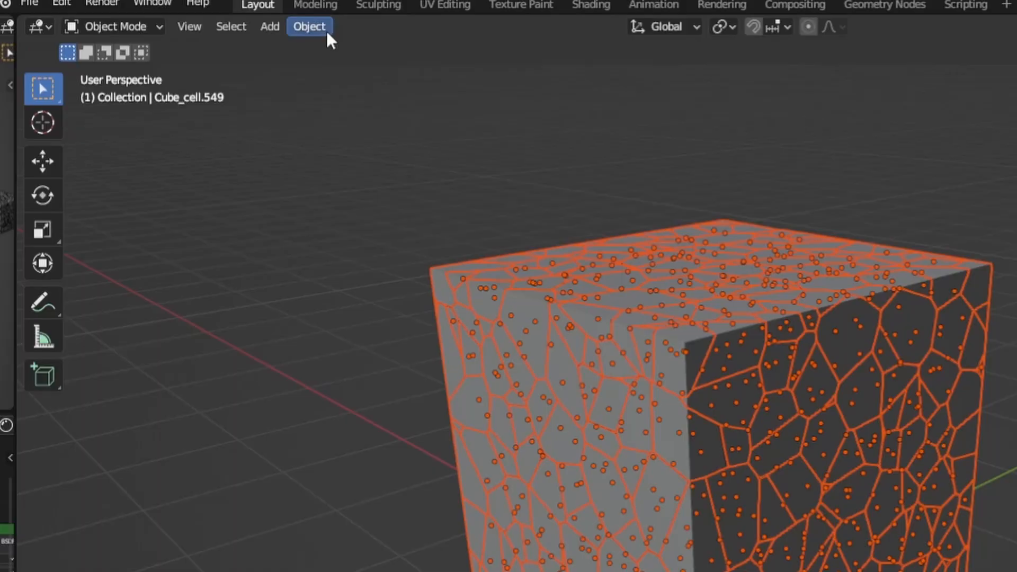
click(308, 26)
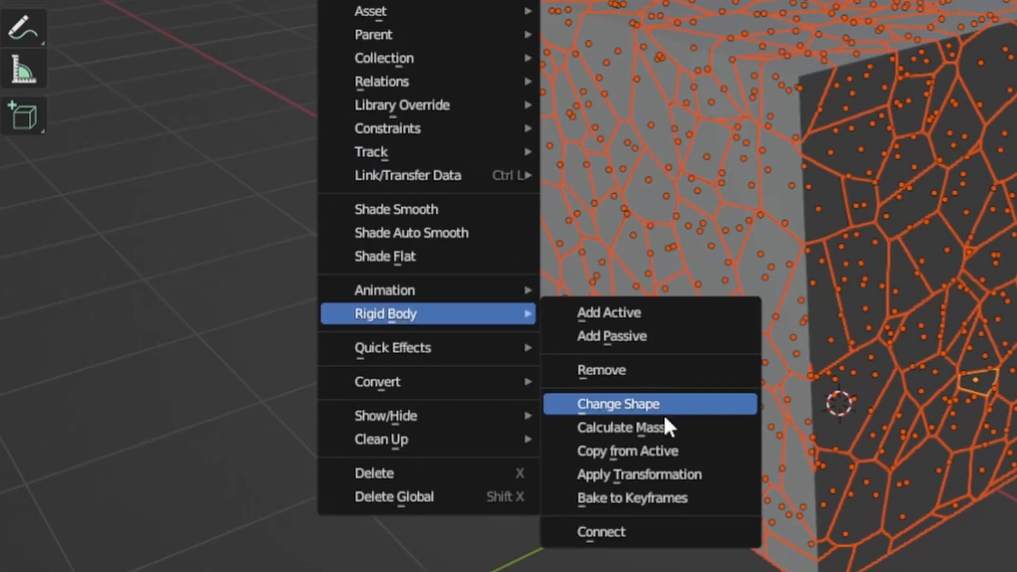
click(621, 428)
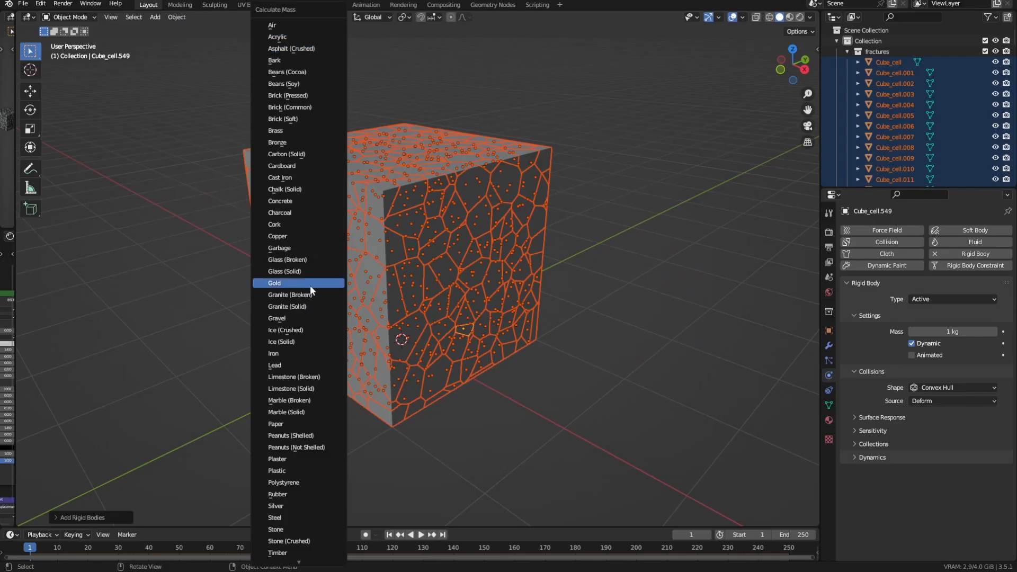
mouse_move(293, 207)
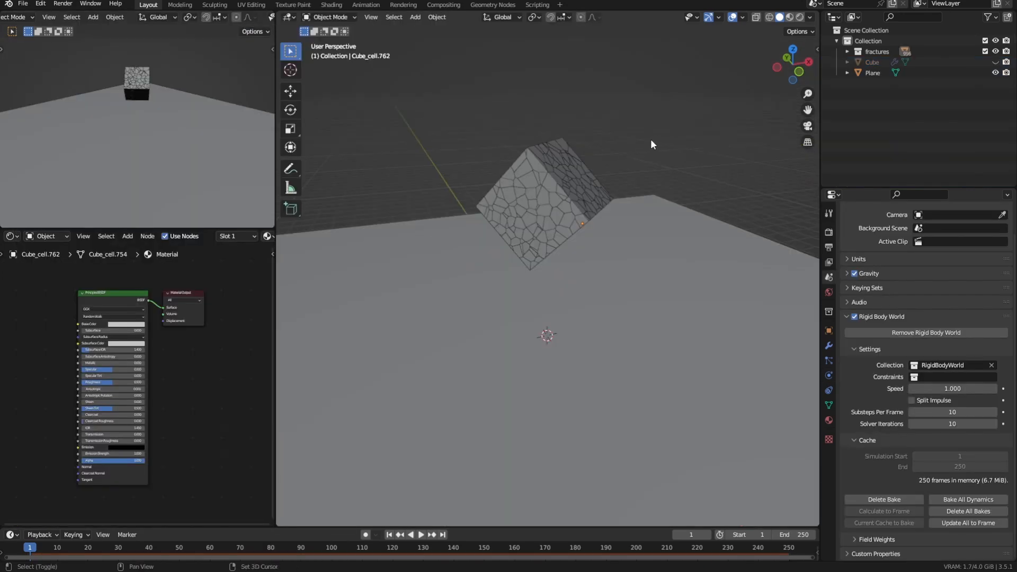
Select the fractured pieces and adjust their rigid body translation damping
click(419, 534)
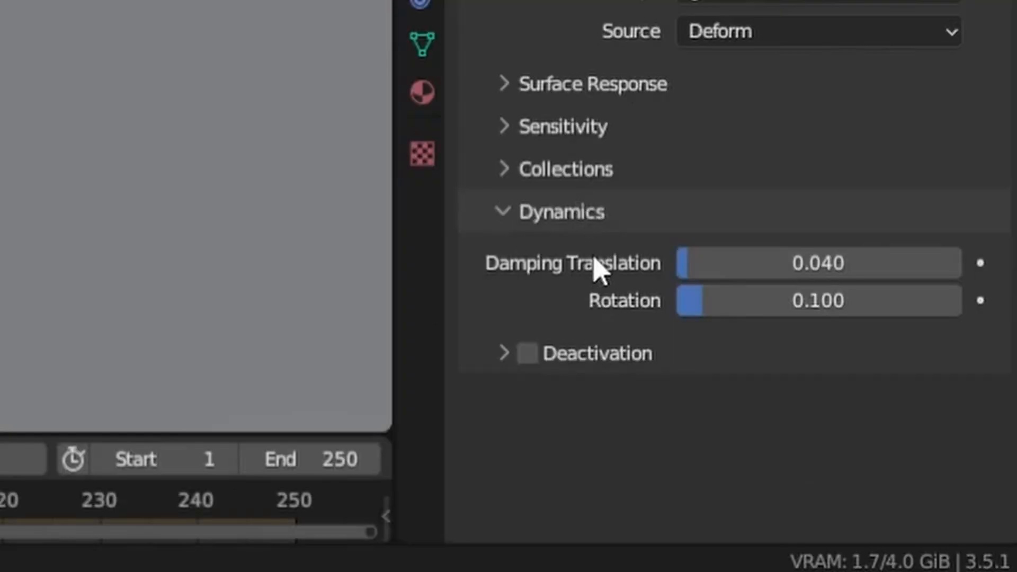
click(526, 352)
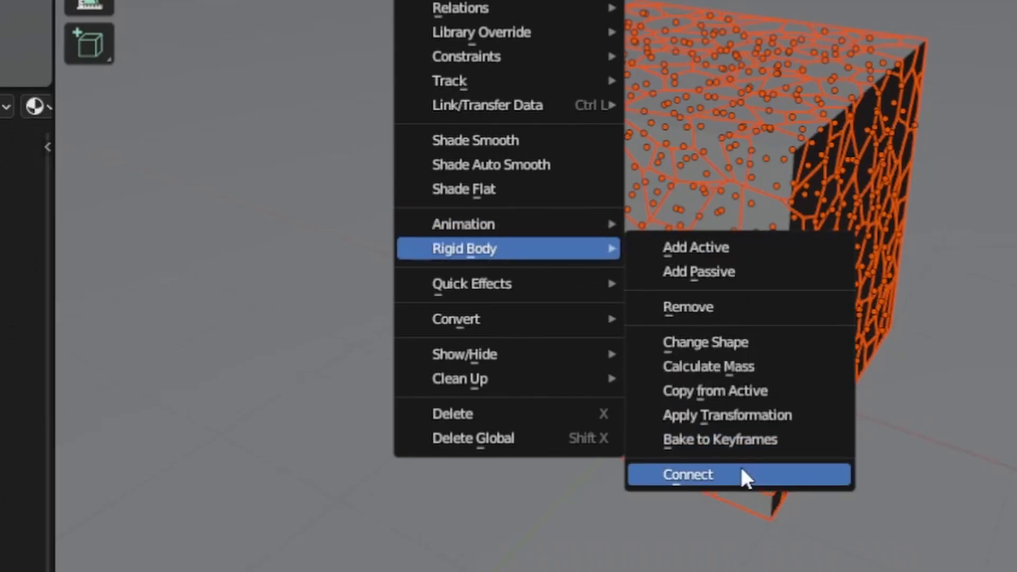
Connect the selected pieces with rigid body constraints
click(687, 475)
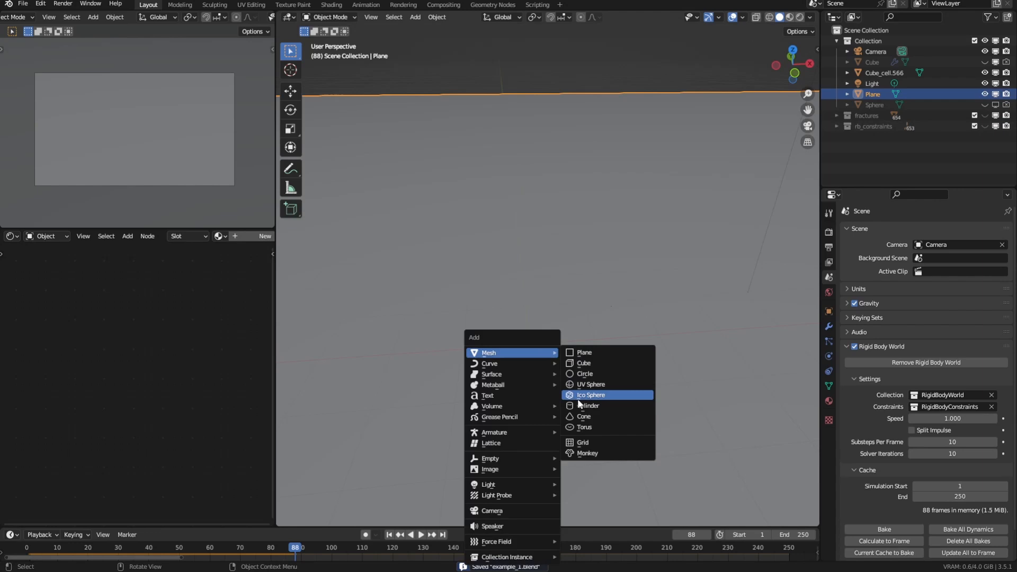
Add an ico sphere emitter with a particle system shooting outward at normal velocity 7
click(590, 395)
text(7)
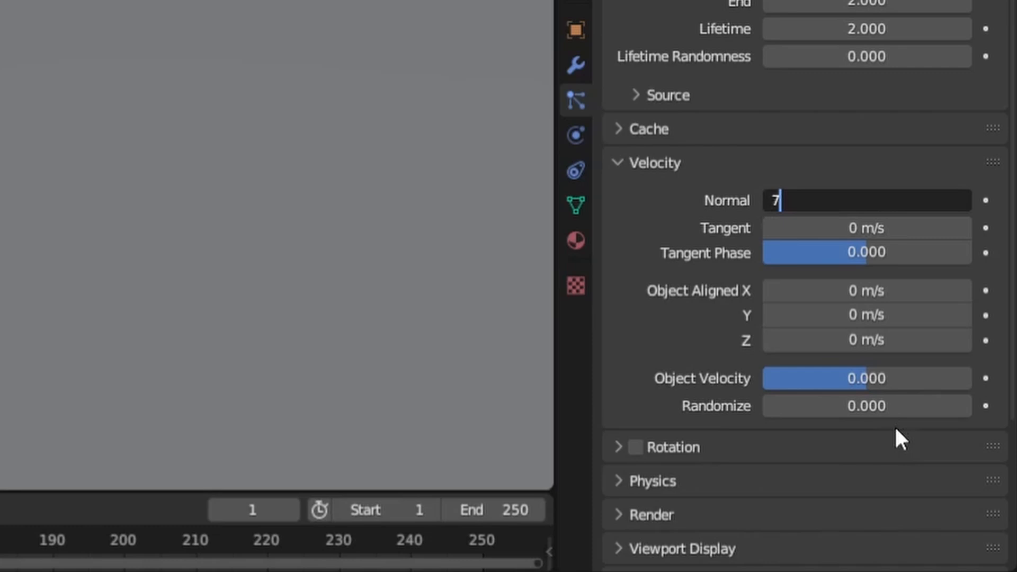
scroll(up, 3)
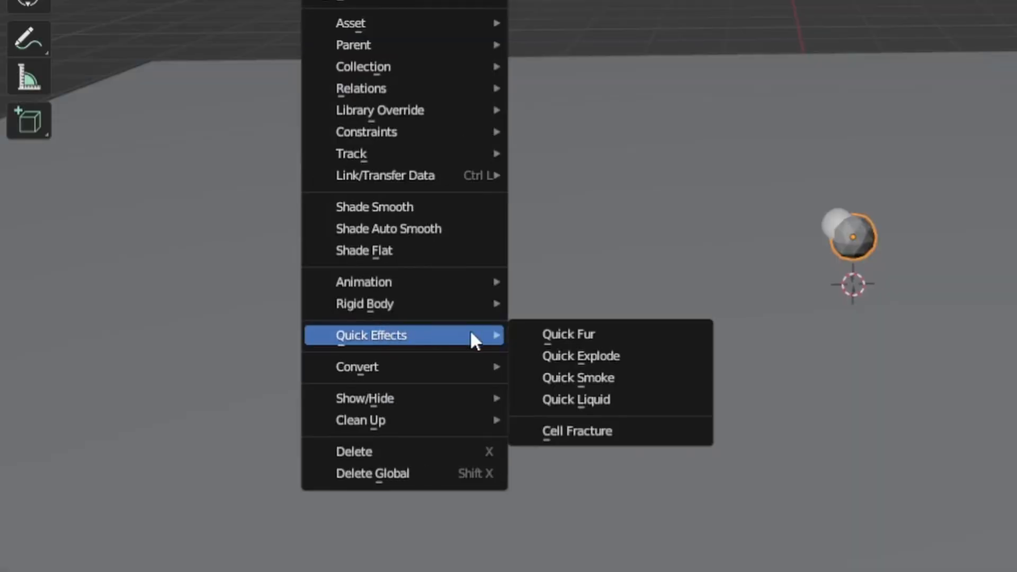
Apply Quick Smoke to the sphere and set its flow source to the particle system
click(577, 377)
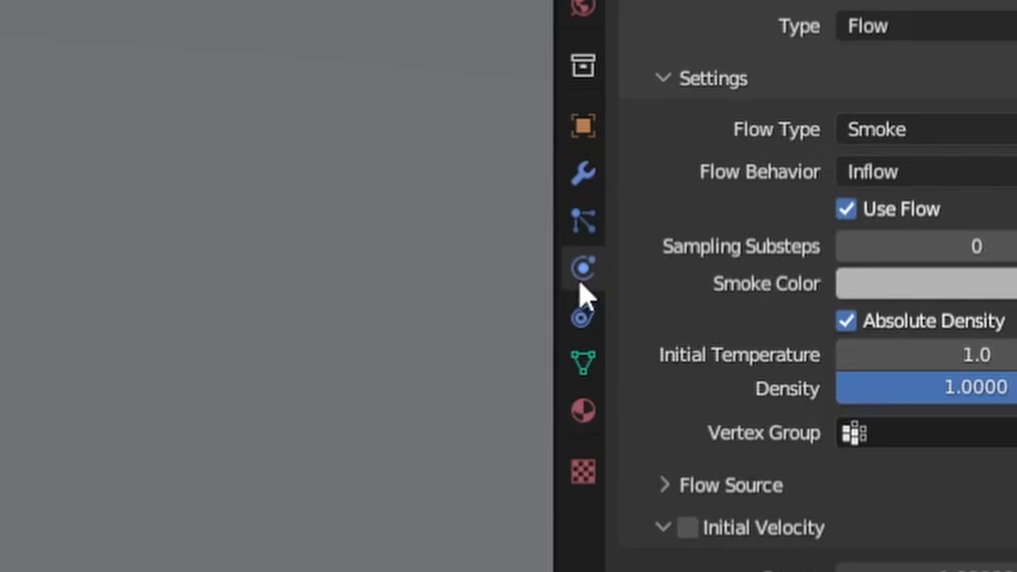
click(915, 130)
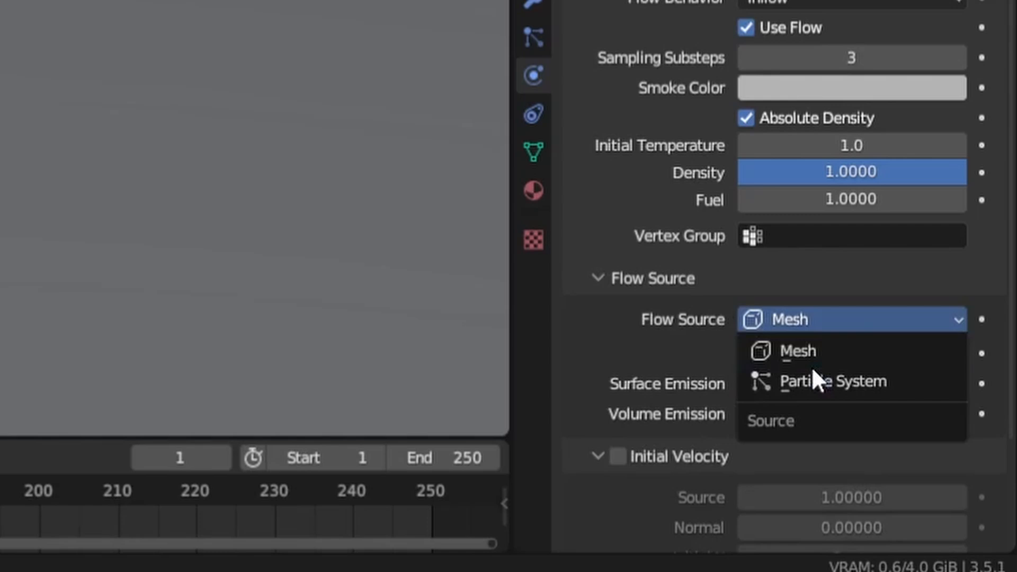
click(834, 381)
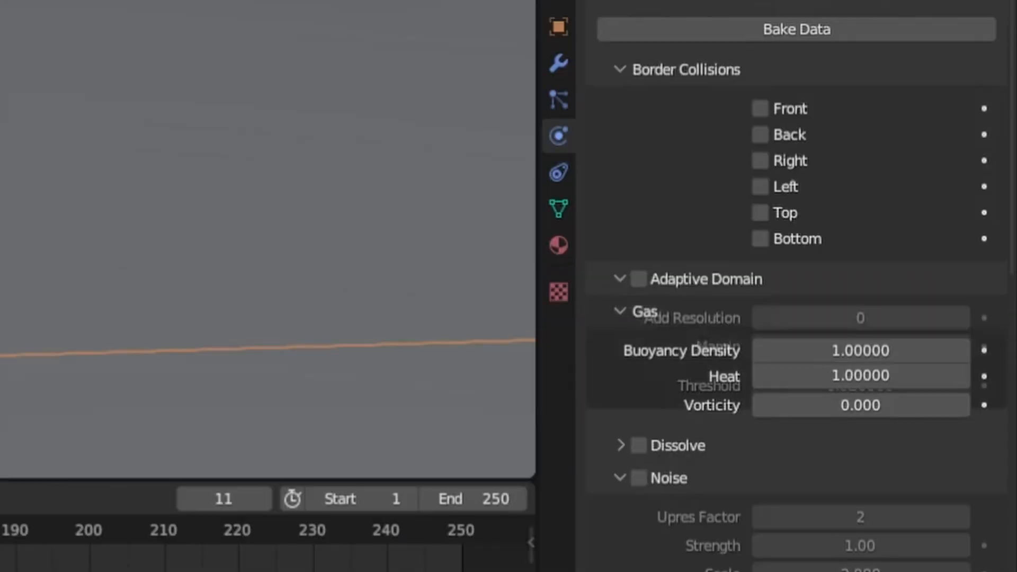
Raise the smoke domain's gas heat to 5 with border collisions off
click(639, 279)
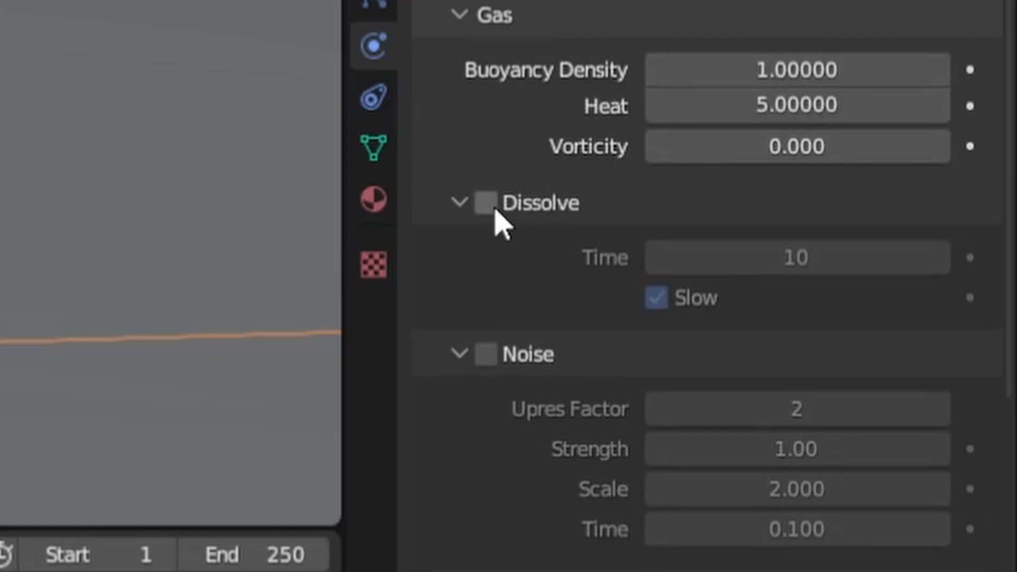
Make the smoke dissolve over 15 frames with noise upres 4 and a modular cache
click(485, 202)
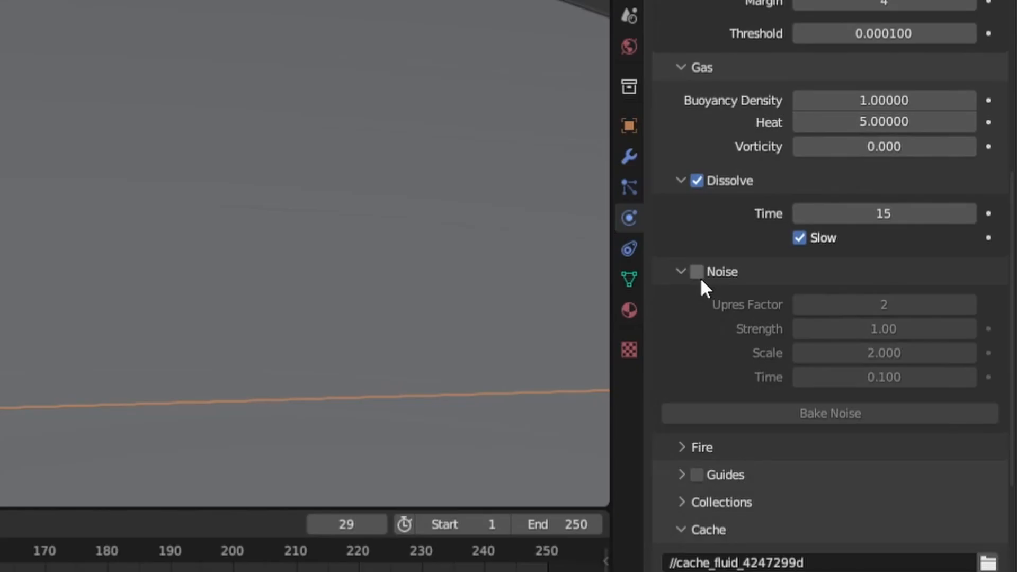
click(829, 298)
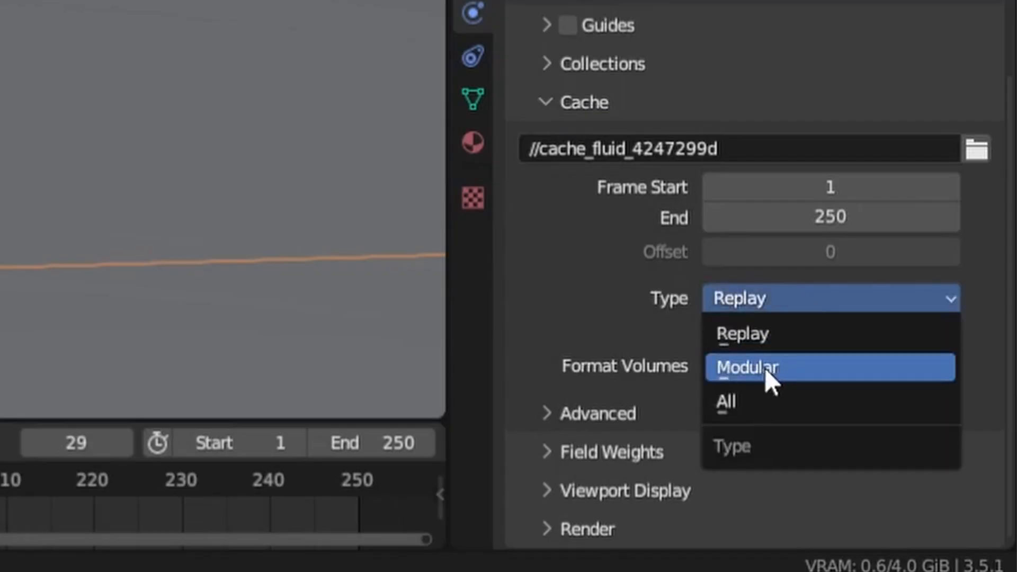
click(745, 368)
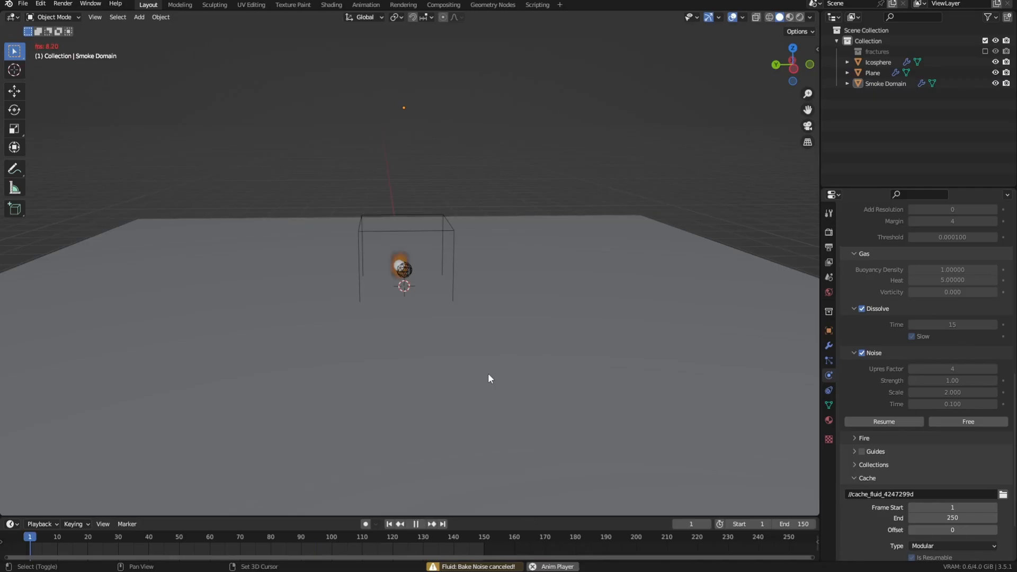
Add a turbulence force field to the scene
click(416, 523)
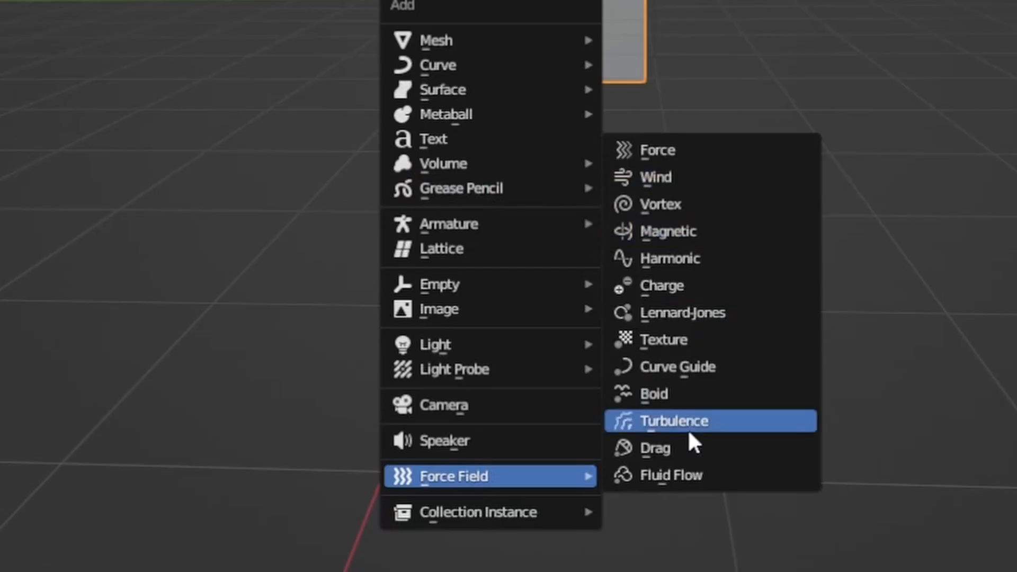
click(675, 421)
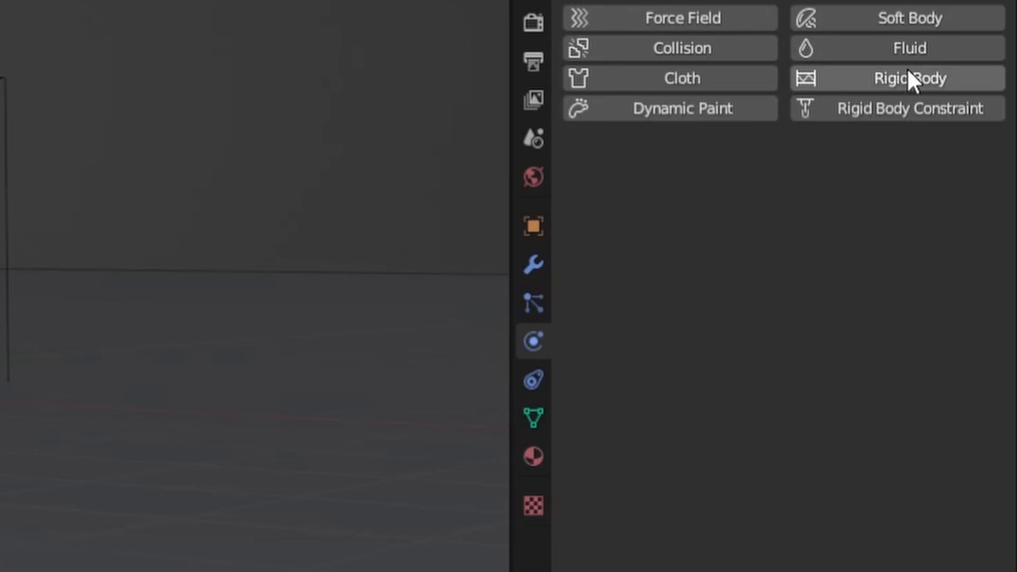
Give the object rigid body physics and take the Smoke Domain into the Shading workspace for its volume material
click(909, 78)
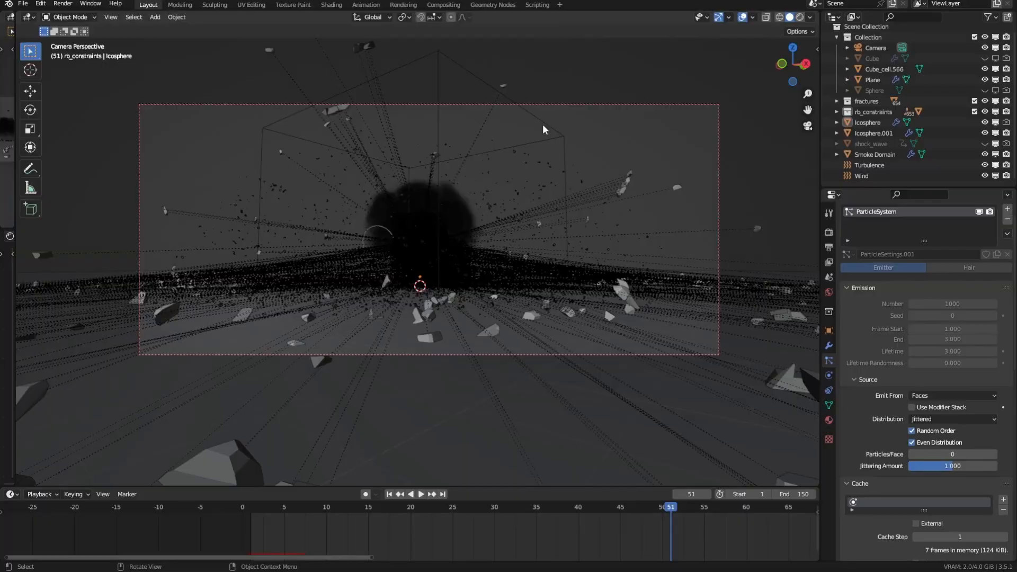
click(876, 155)
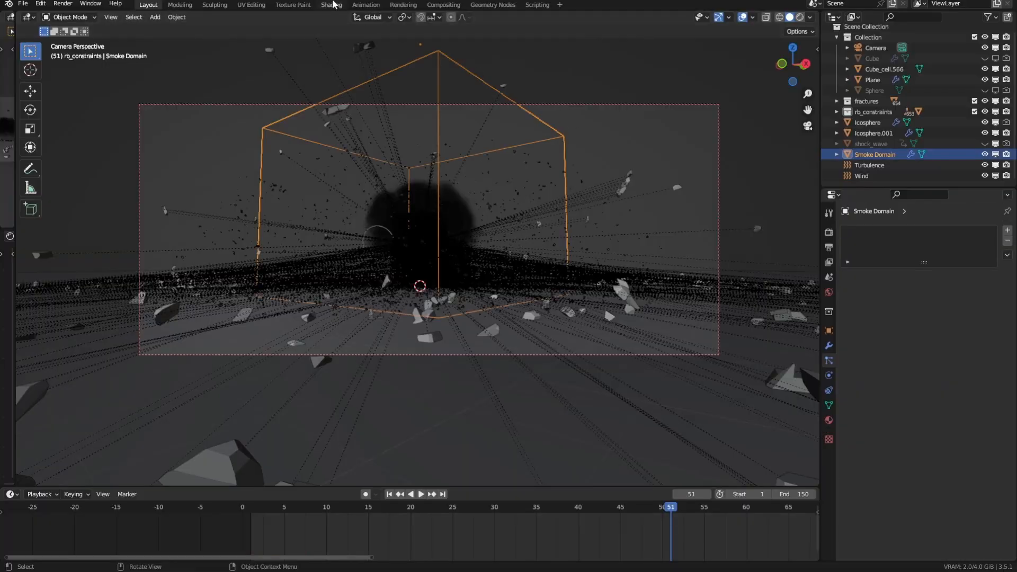
click(332, 4)
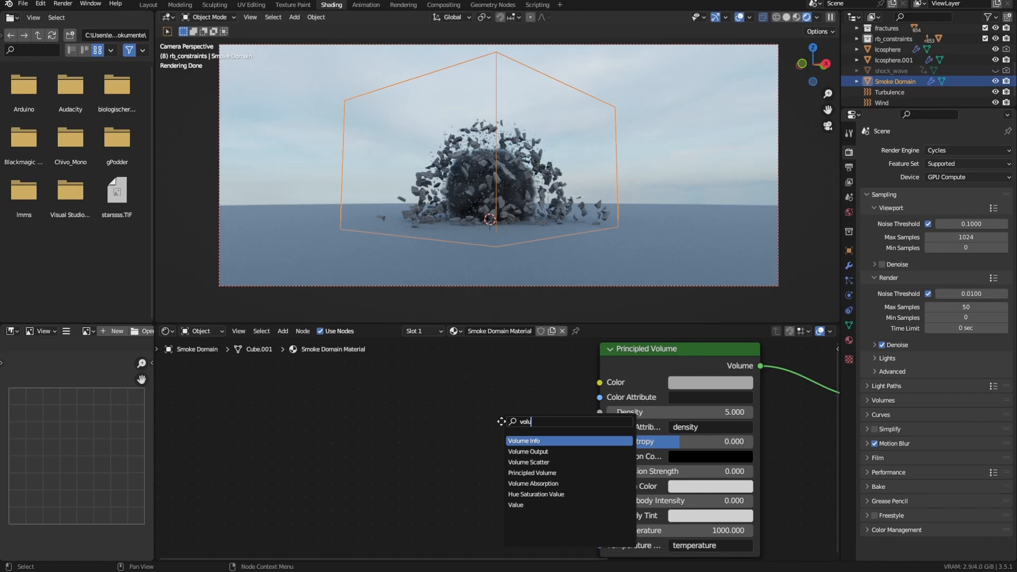
Add a Volume Info node into the Smoke Domain material's node tree
click(524, 441)
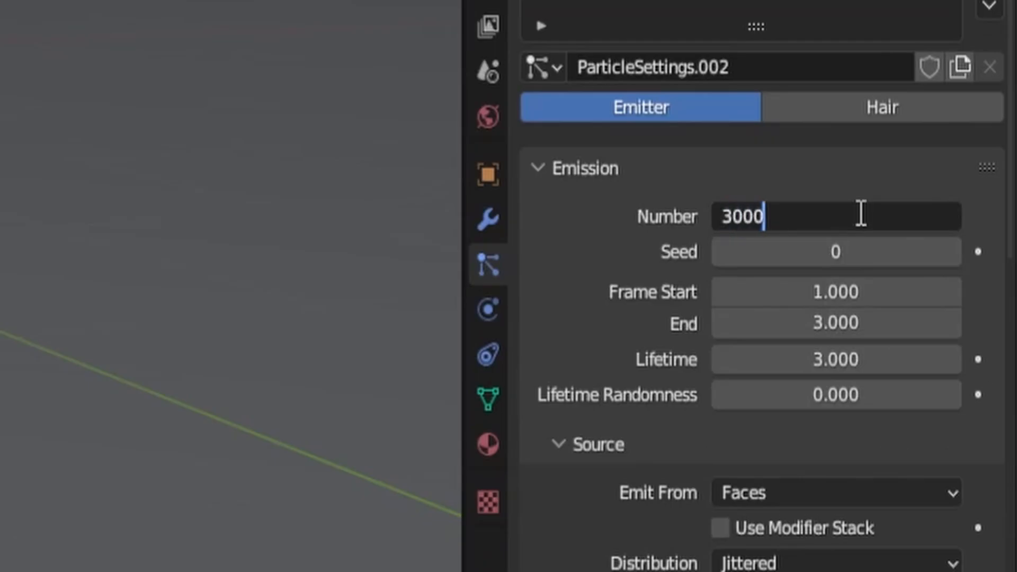
Emit 3000 particles rendered as instances of the chosen collection
click(892, 205)
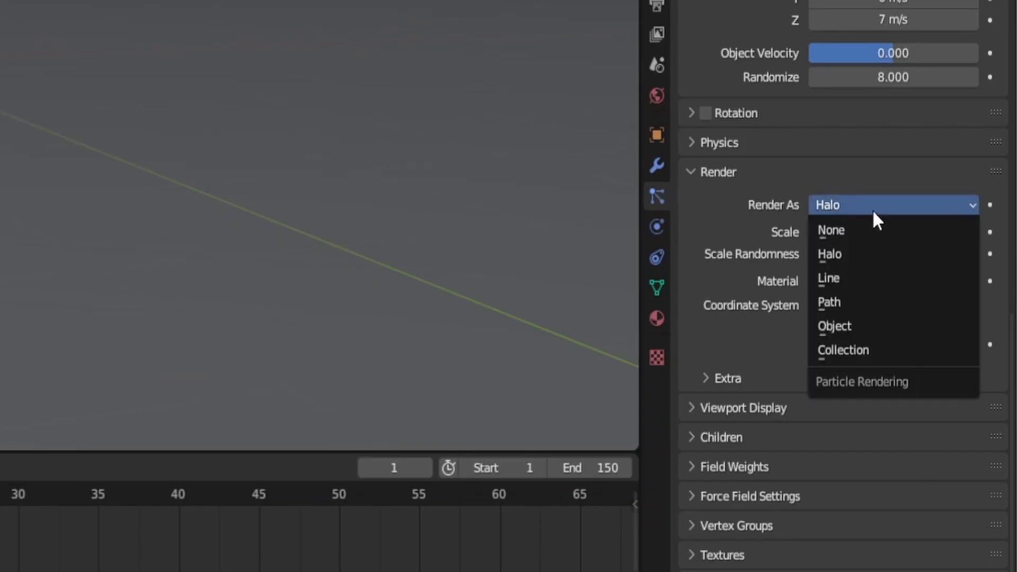
click(842, 350)
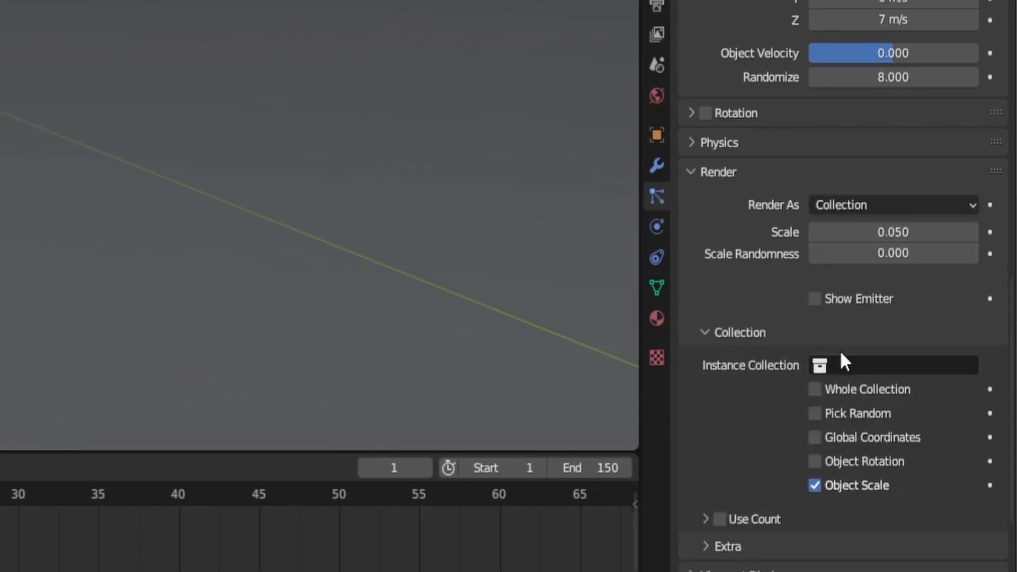
click(892, 365)
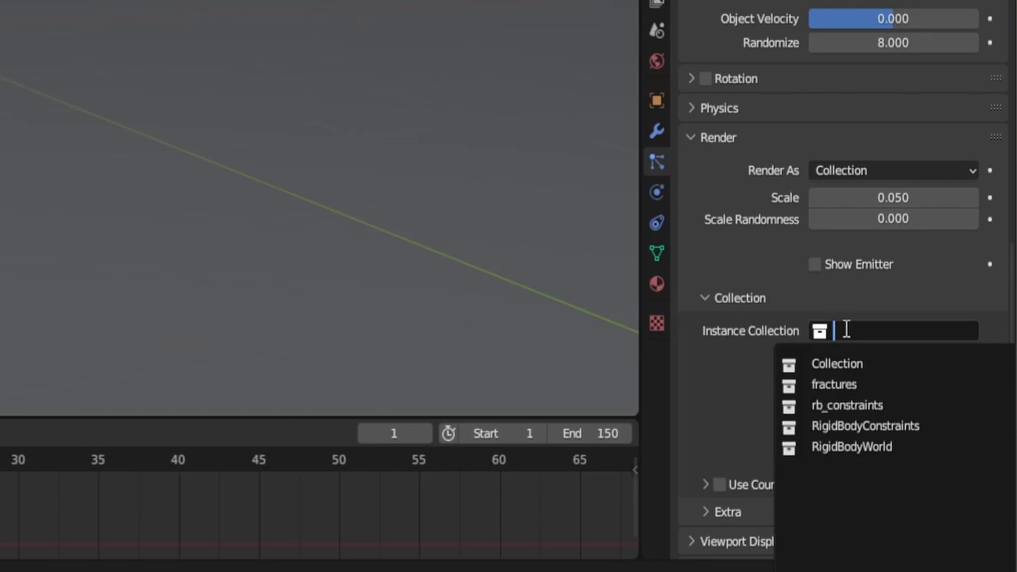
click(834, 383)
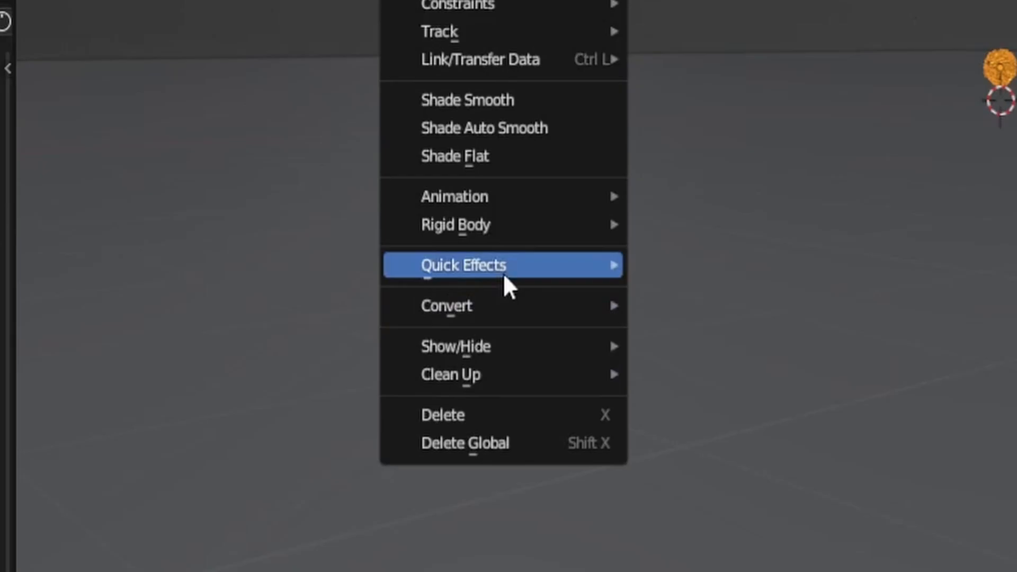
Apply Quick Smoke to the object and reach its domain resolution settings
click(463, 264)
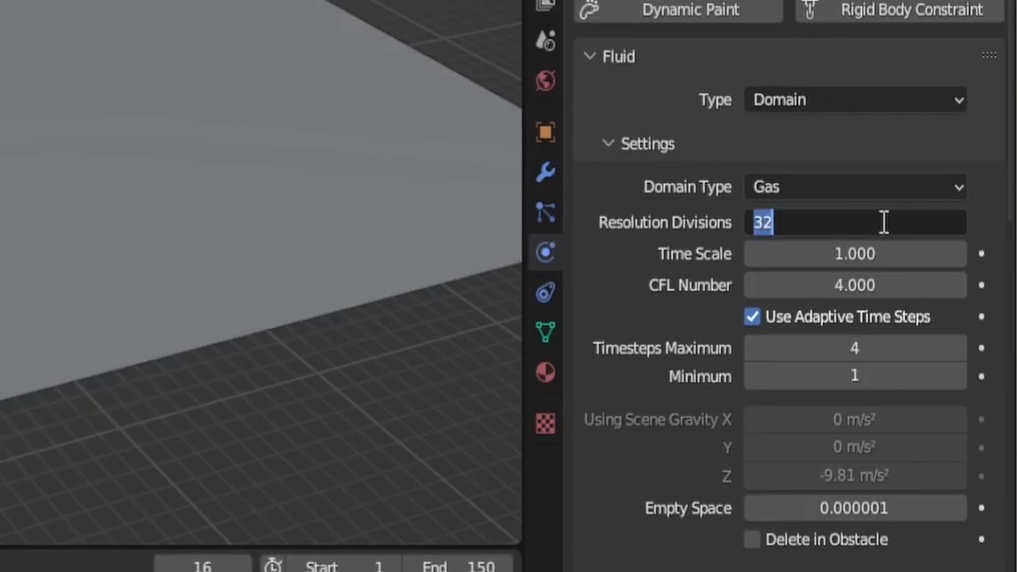
scroll(down, 3)
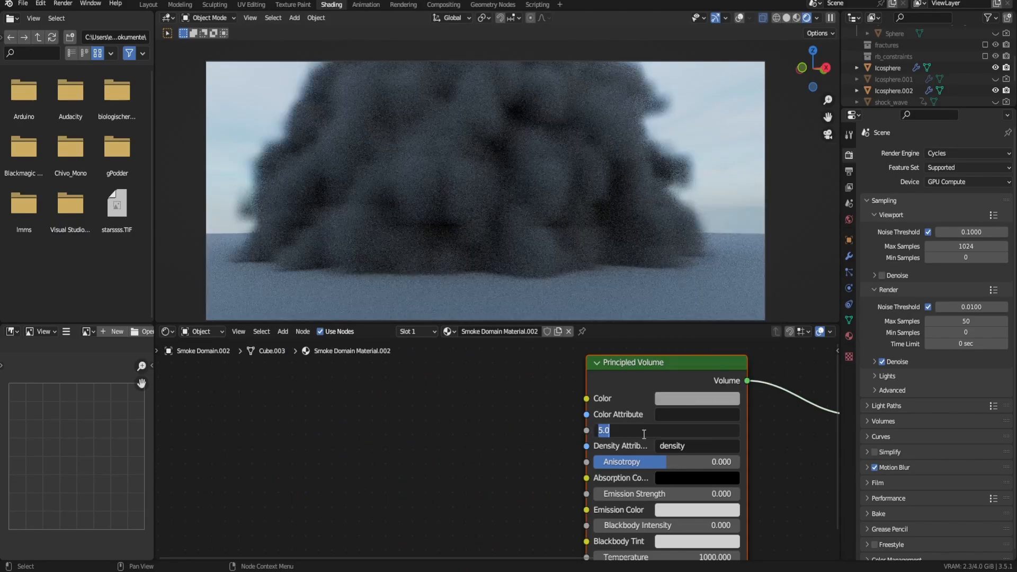
Change the Density value of the Principled Volume in Material.002
click(148, 4)
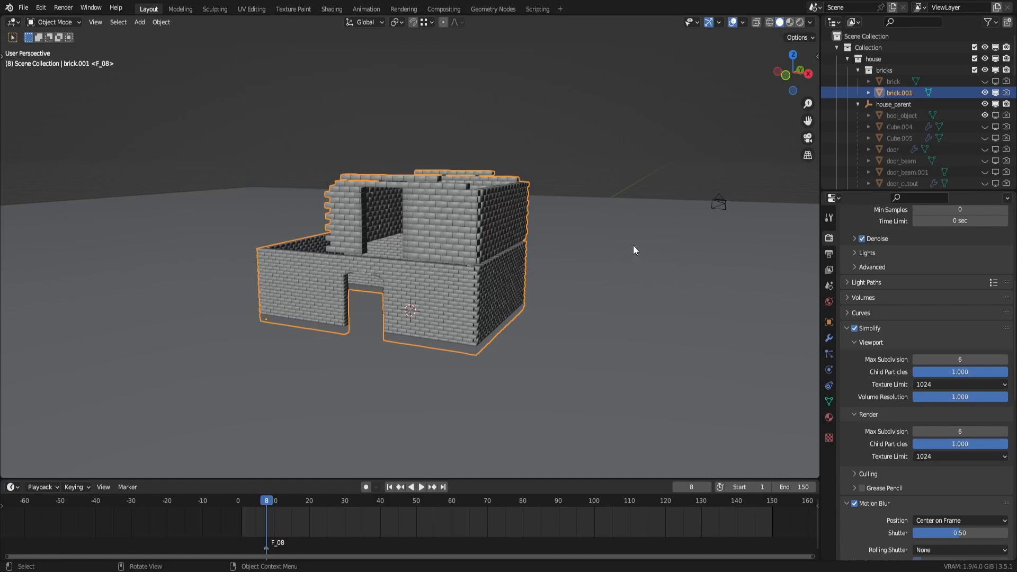
Run the 3D-Print Check All on the brick house mesh
key(Tab)
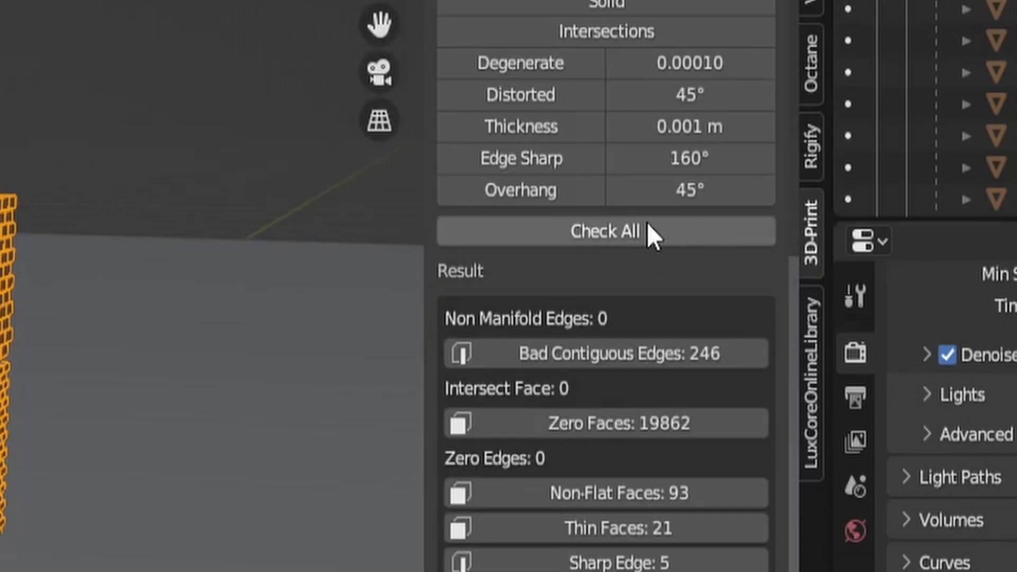
click(605, 231)
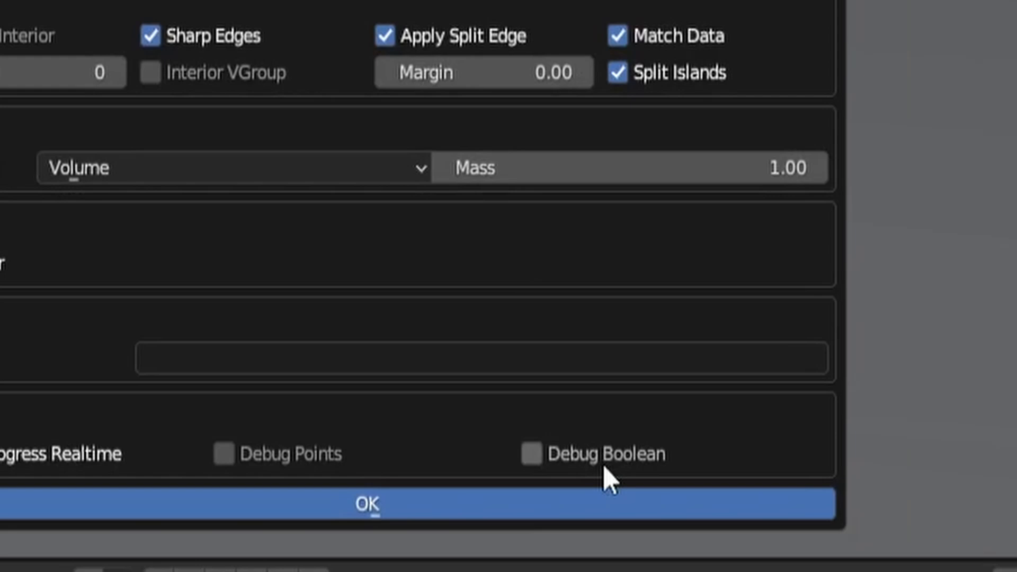
Enable Debug Boolean in Cell Fracture and run it on the house
click(530, 453)
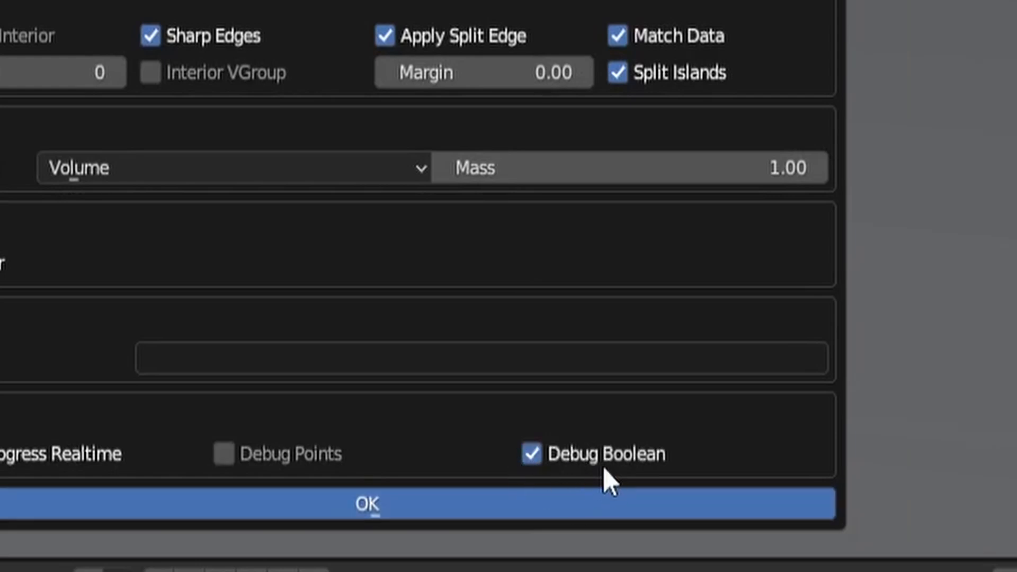
click(366, 504)
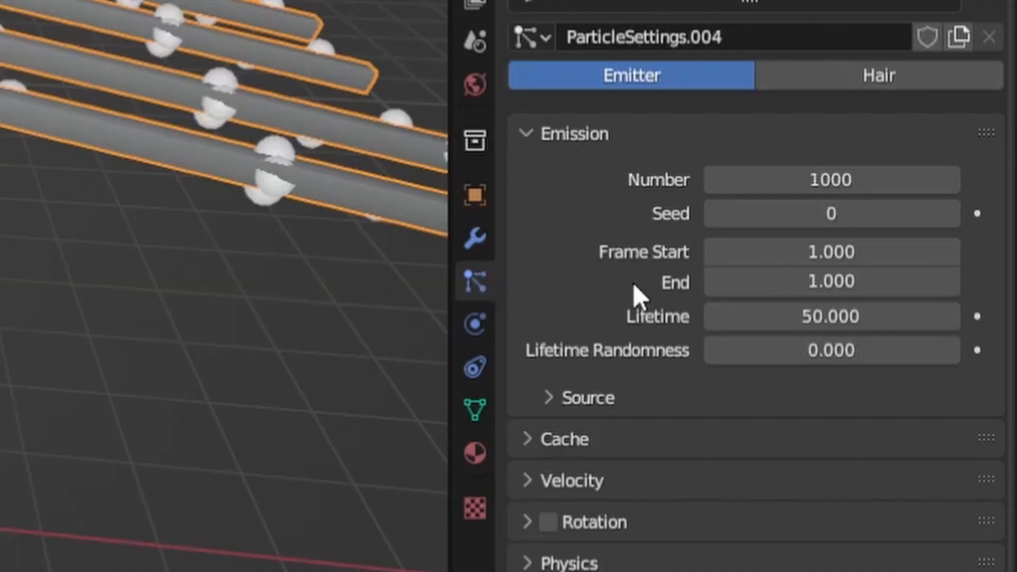
Set the beam's particle source to emit from volume with a new distribution
click(831, 342)
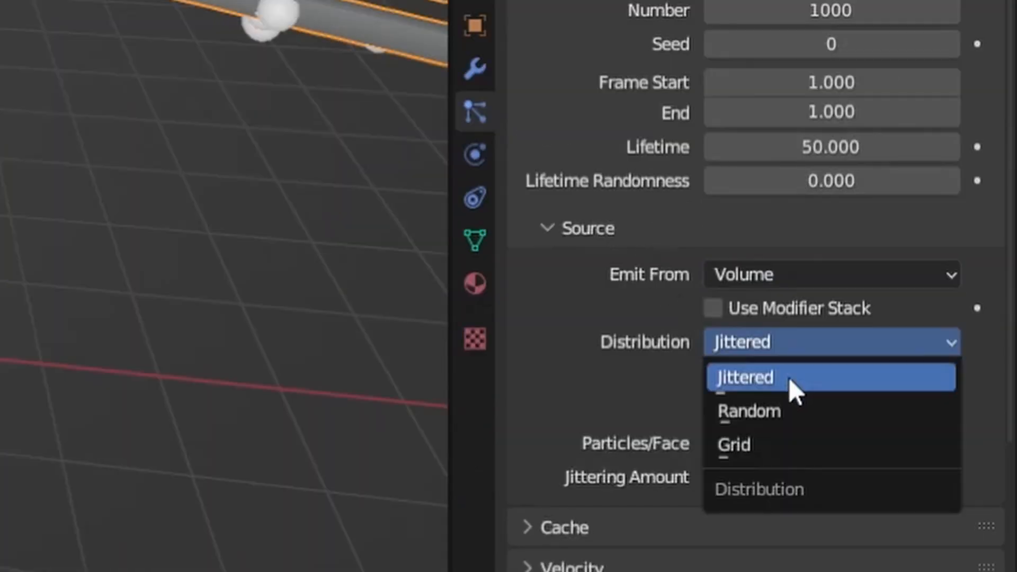
click(749, 411)
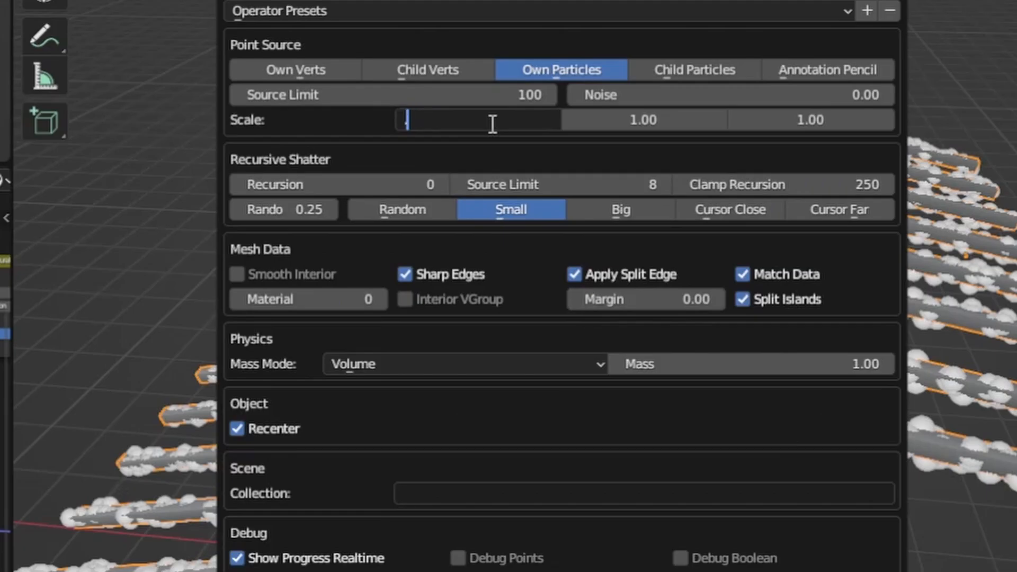
Fracture the beam with Source Limit 2000 and random recursion, then confirm
text(2000)
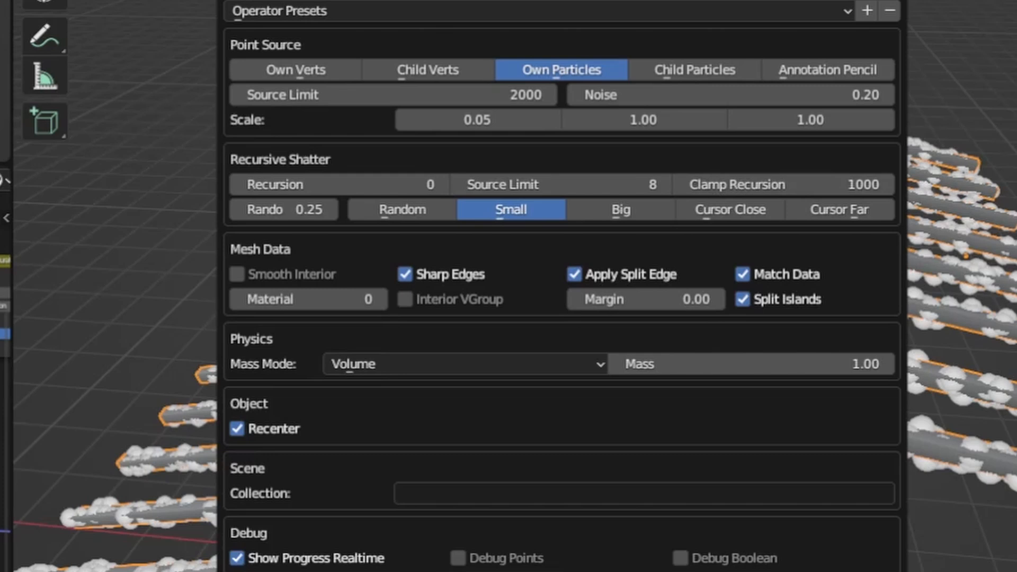
click(729, 209)
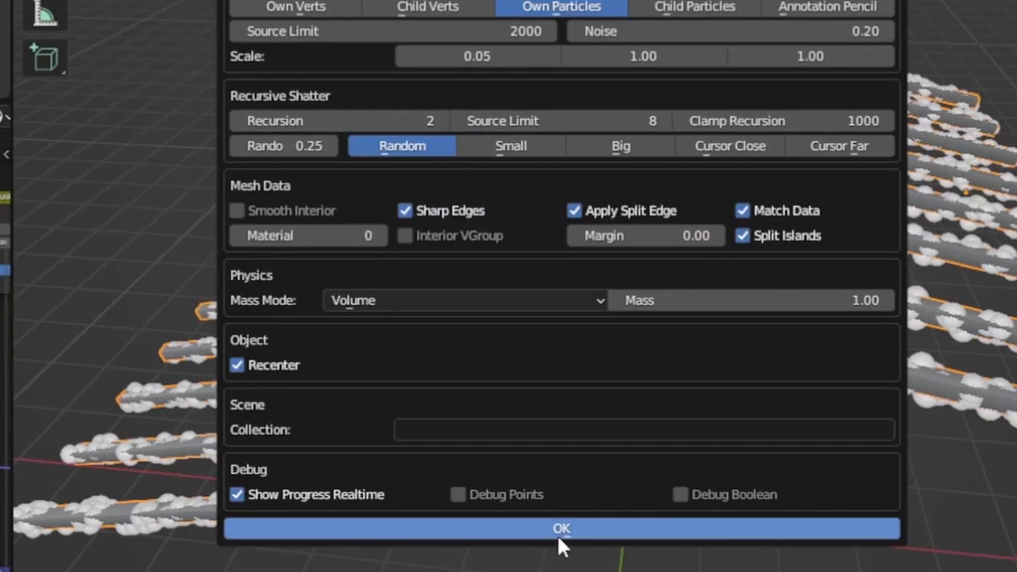
click(560, 529)
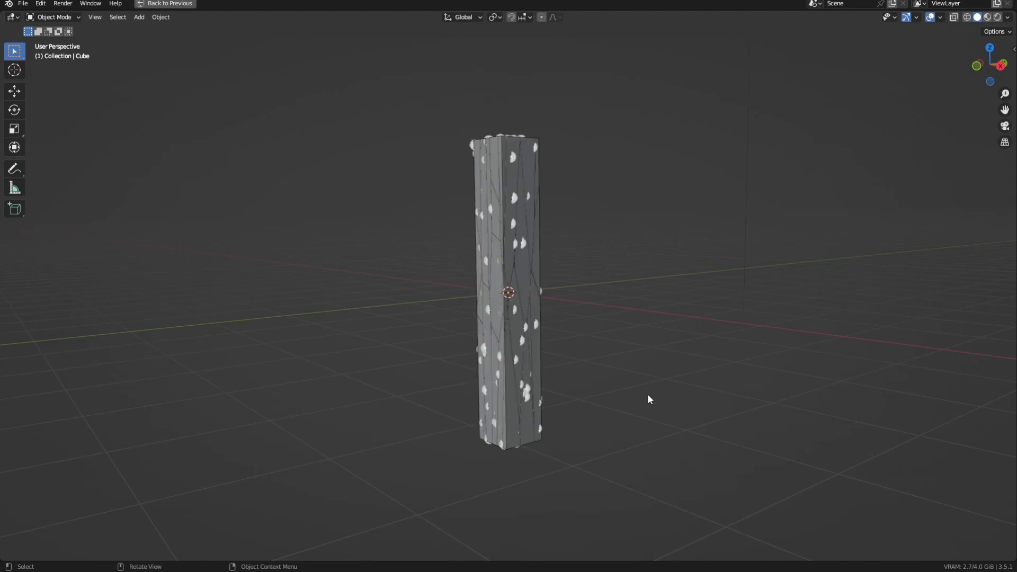